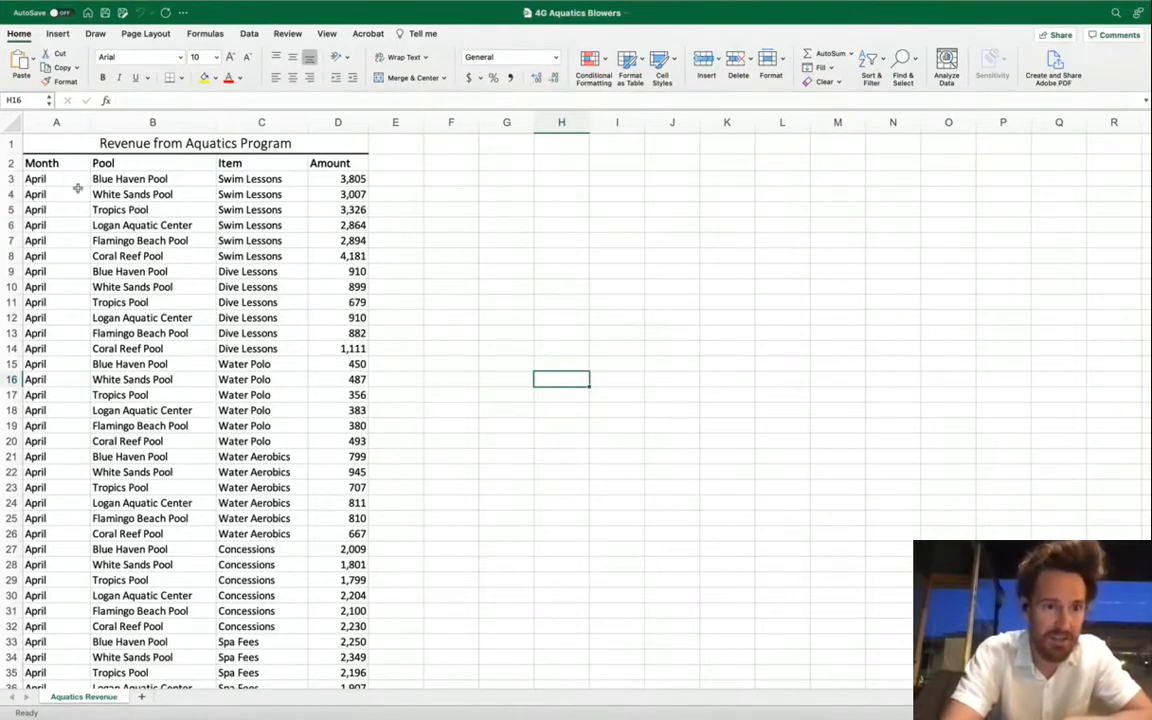
Step: From cell A1, start a file import with CSV file as the chosen type
{"action": "left_click", "coordinate": [196, 142]}
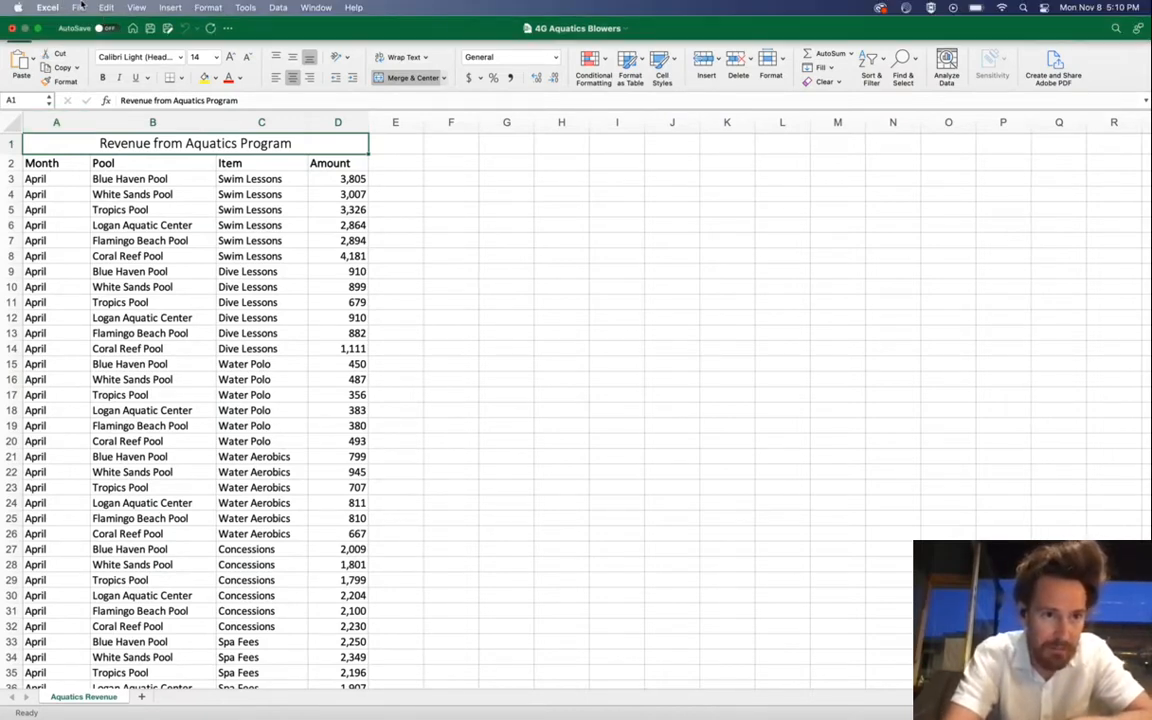
{"action": "left_click", "coordinate": [78, 8]}
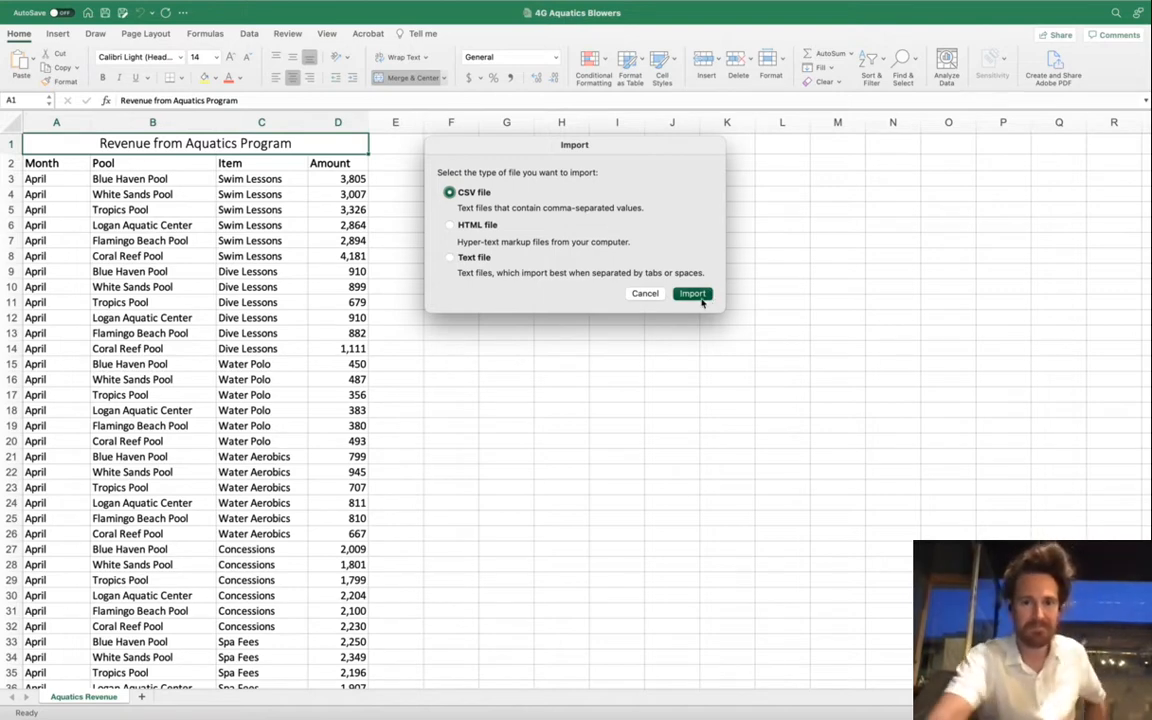
Step: Pick Excel_4G_Pool_Supplies_csv.csv in the file browser and get its data into the Text Import Wizard
{"action": "left_click", "coordinate": [692, 292]}
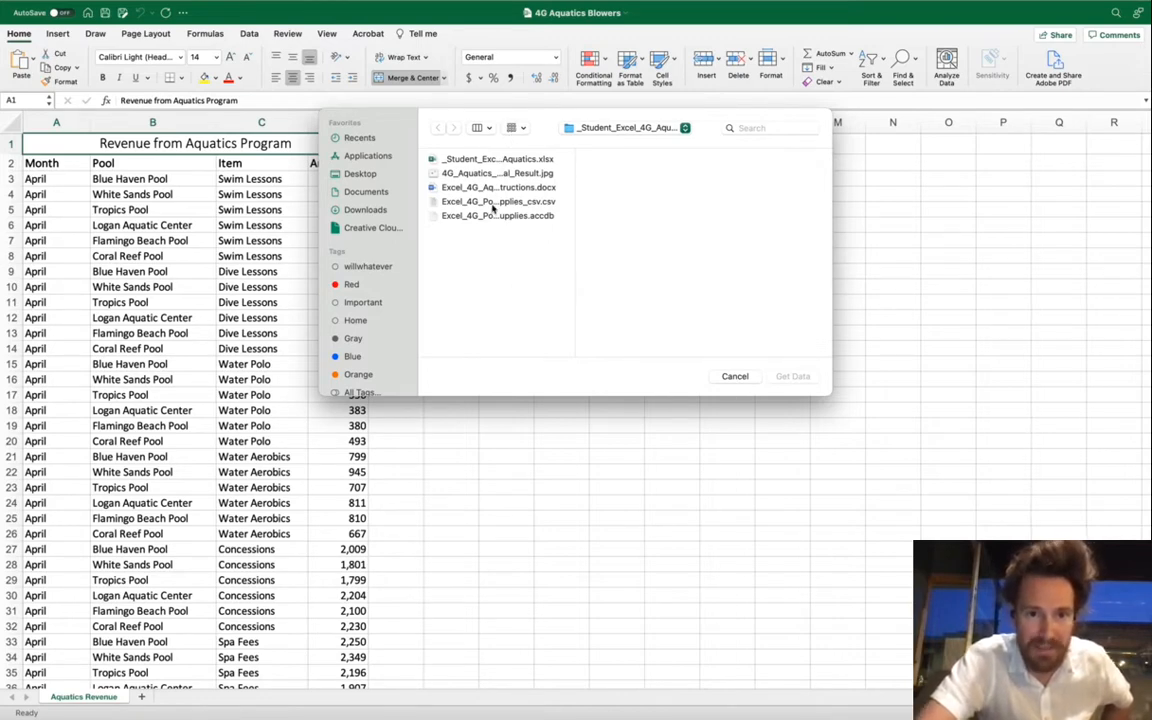
{"action": "left_click", "coordinate": [498, 200]}
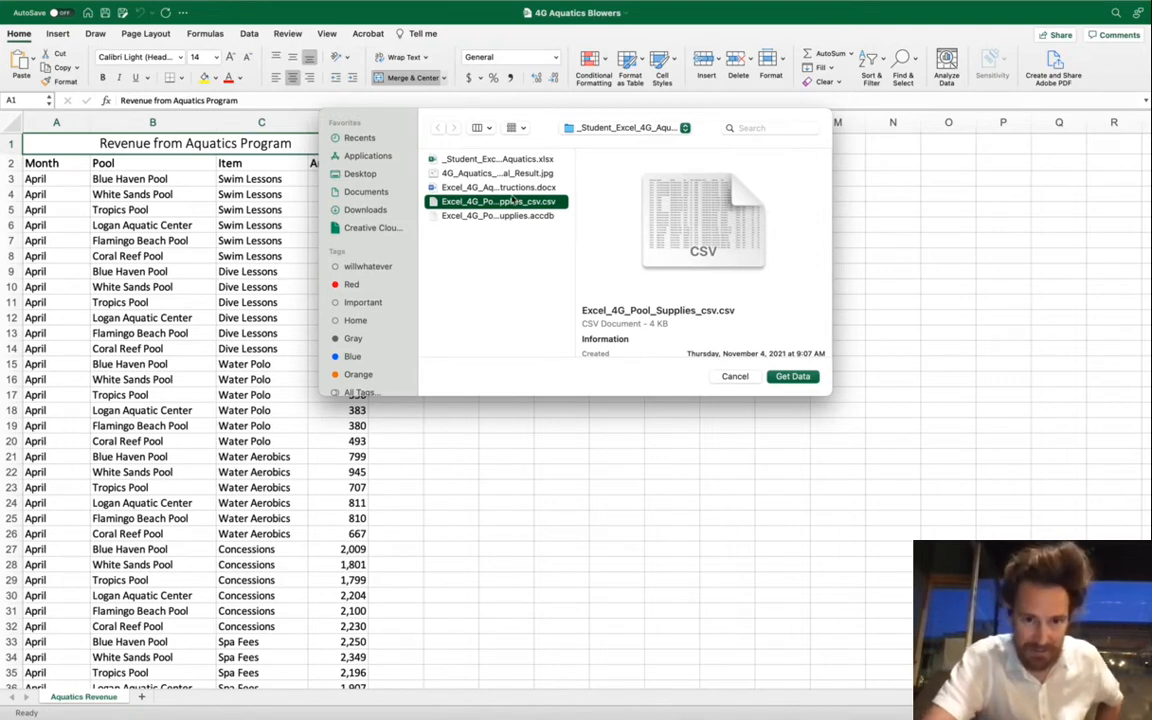
{"action": "left_click", "coordinate": [496, 216]}
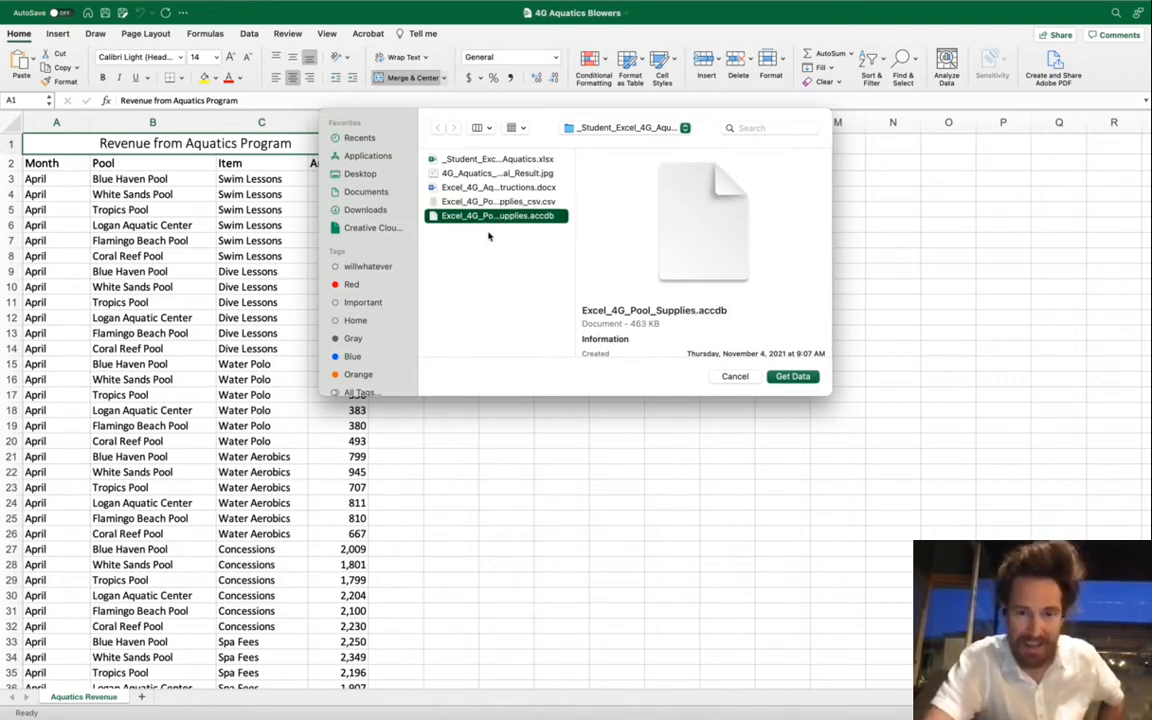
{"action": "mouse_move", "coordinate": [516, 208]}
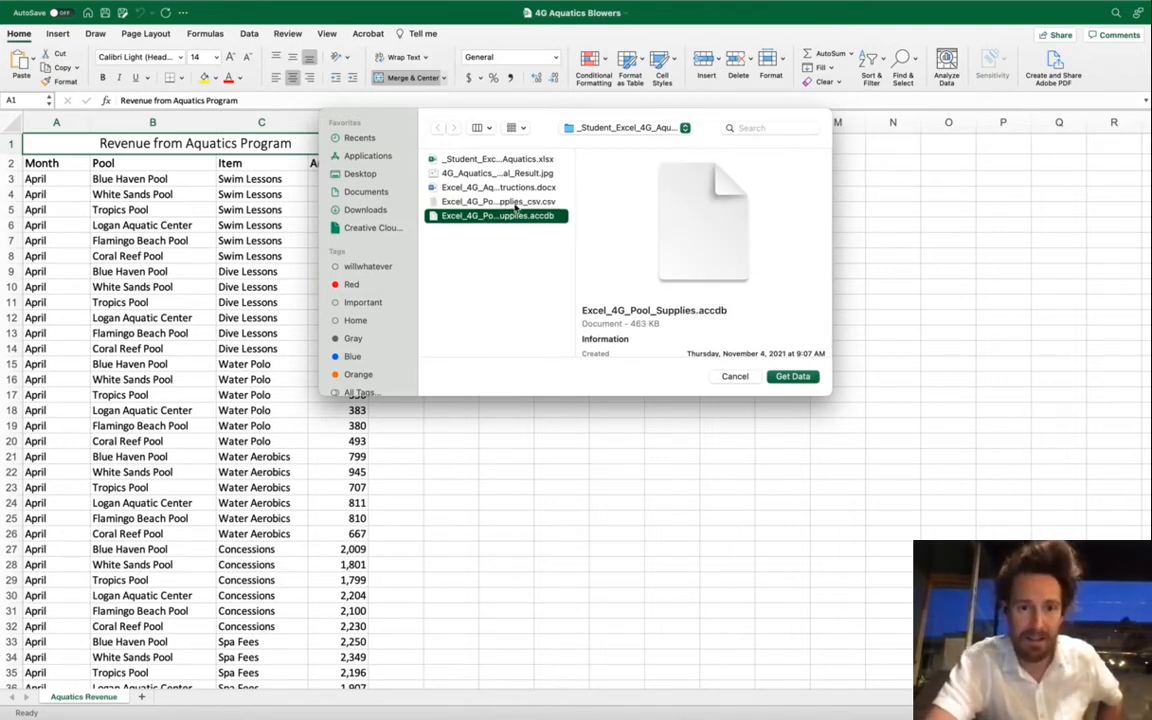
{"action": "left_click", "coordinate": [496, 200]}
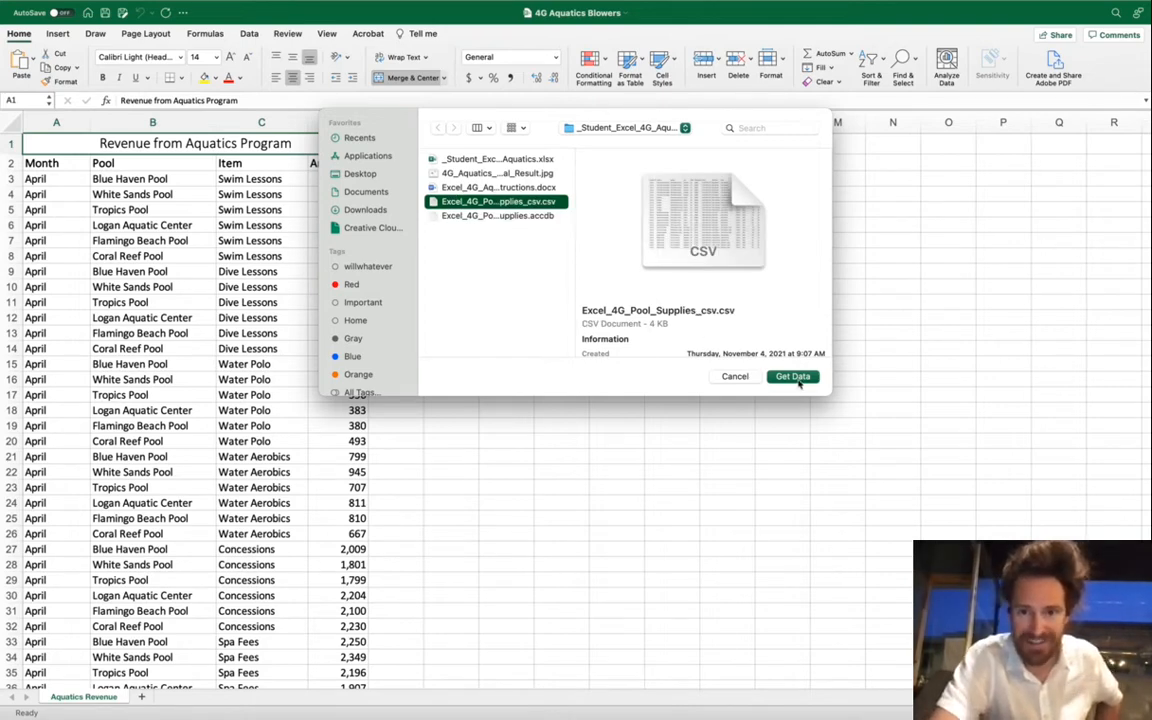
{"action": "left_click", "coordinate": [792, 376]}
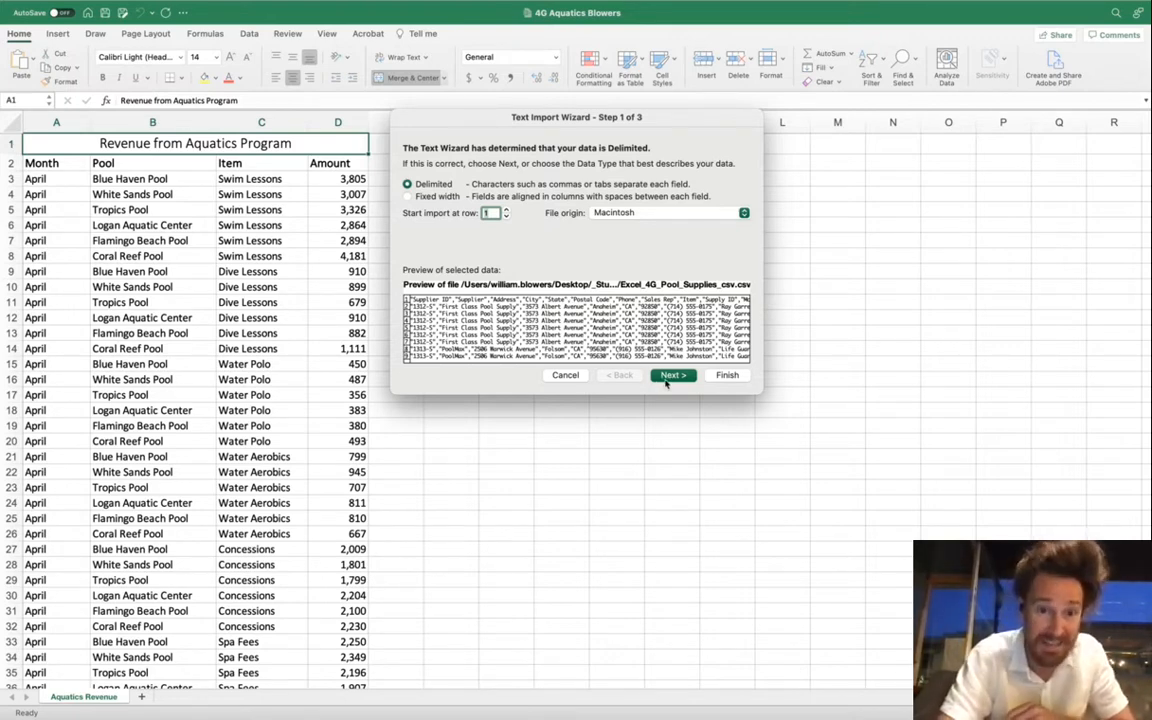
Step: Keep the data Delimited, use Comma as the only delimiter with General column format, and finish the wizard
{"action": "left_click", "coordinate": [672, 376]}
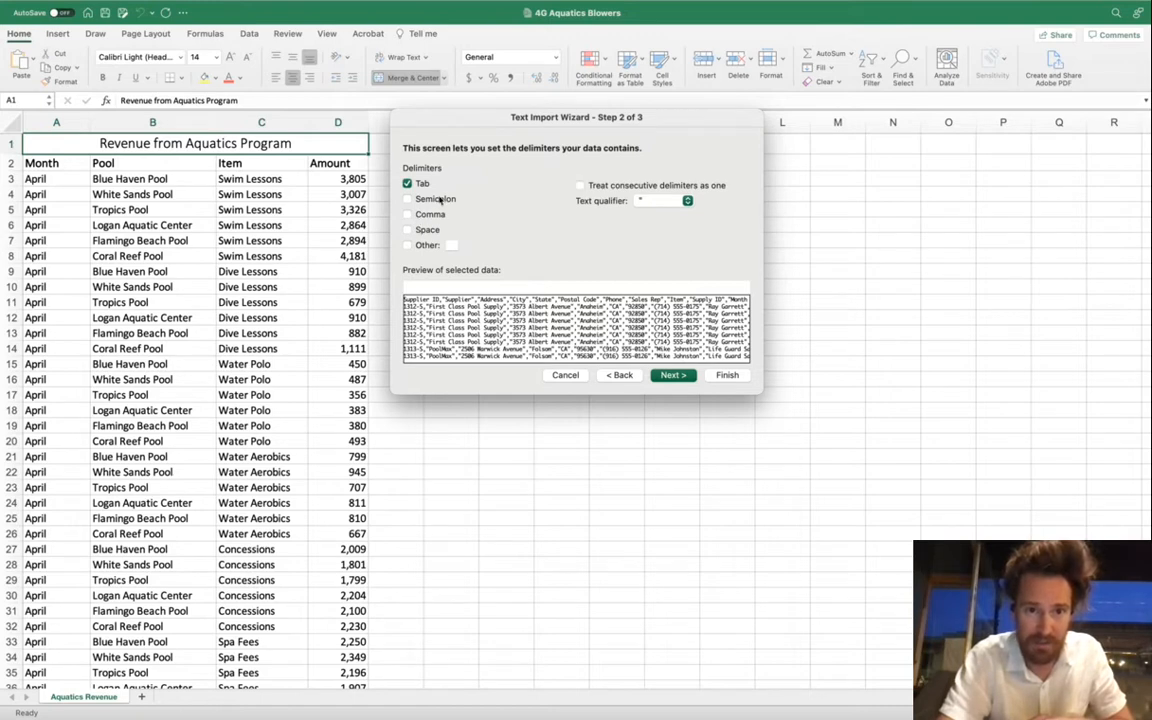
{"action": "left_click", "coordinate": [408, 214]}
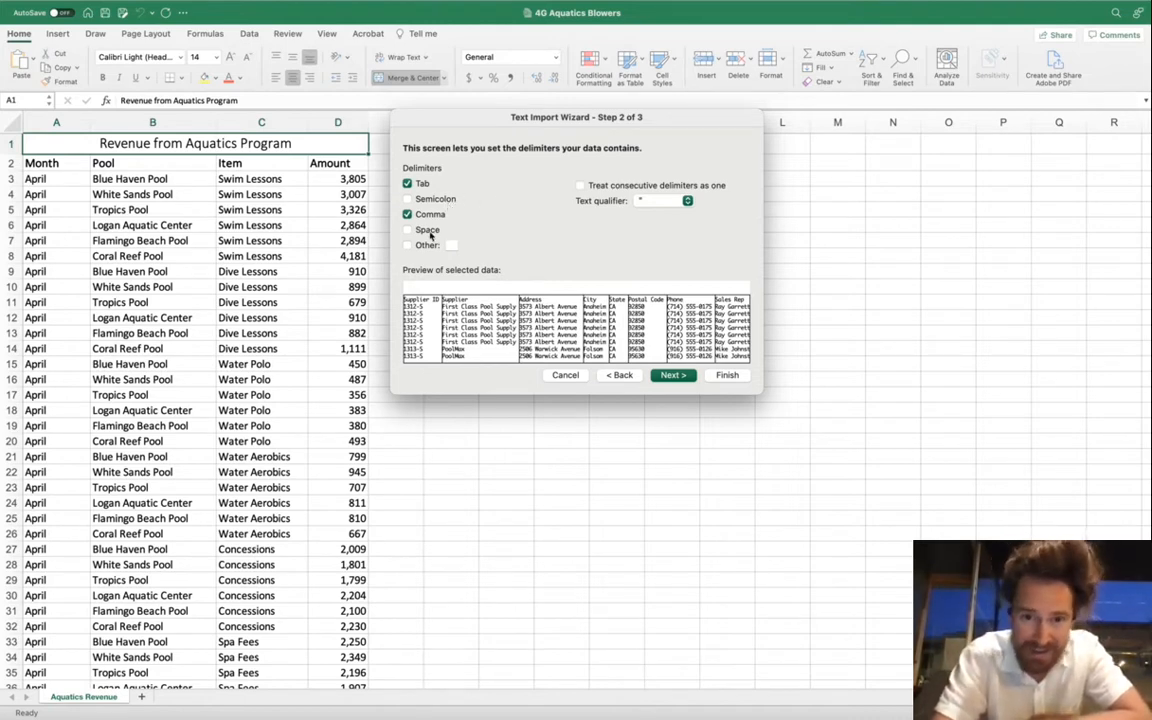
{"action": "left_click", "coordinate": [408, 230]}
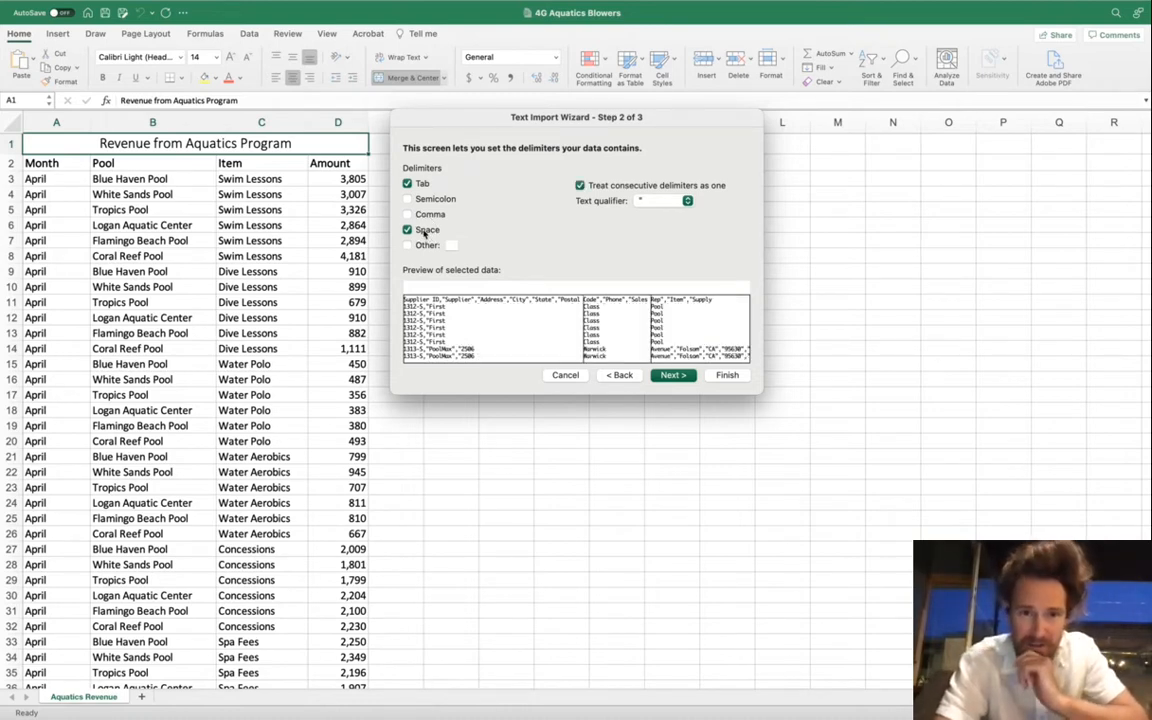
{"action": "left_click", "coordinate": [408, 214]}
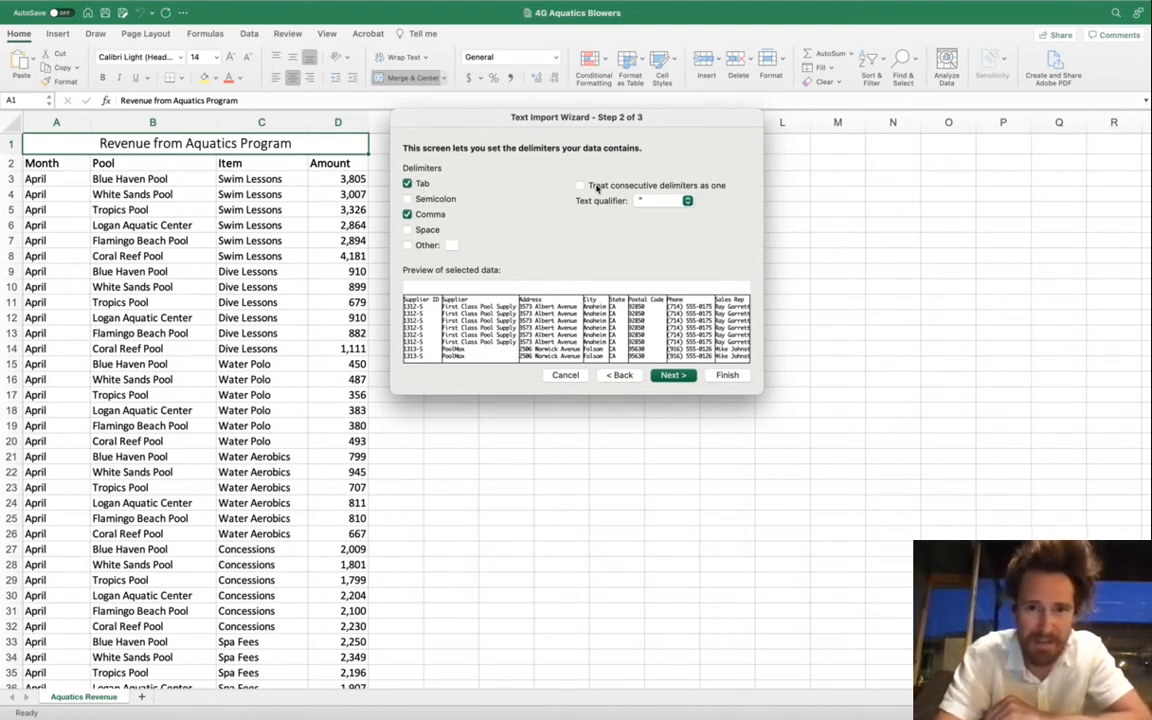
{"action": "mouse_move", "coordinate": [636, 238]}
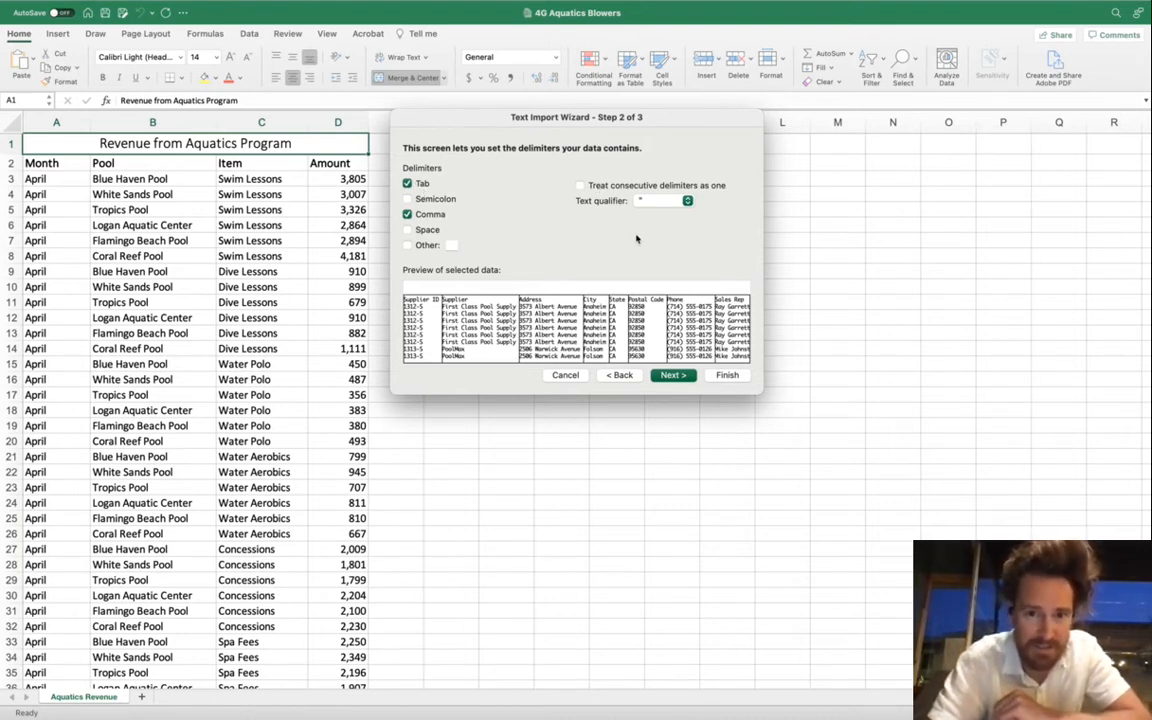
{"action": "left_click", "coordinate": [672, 376]}
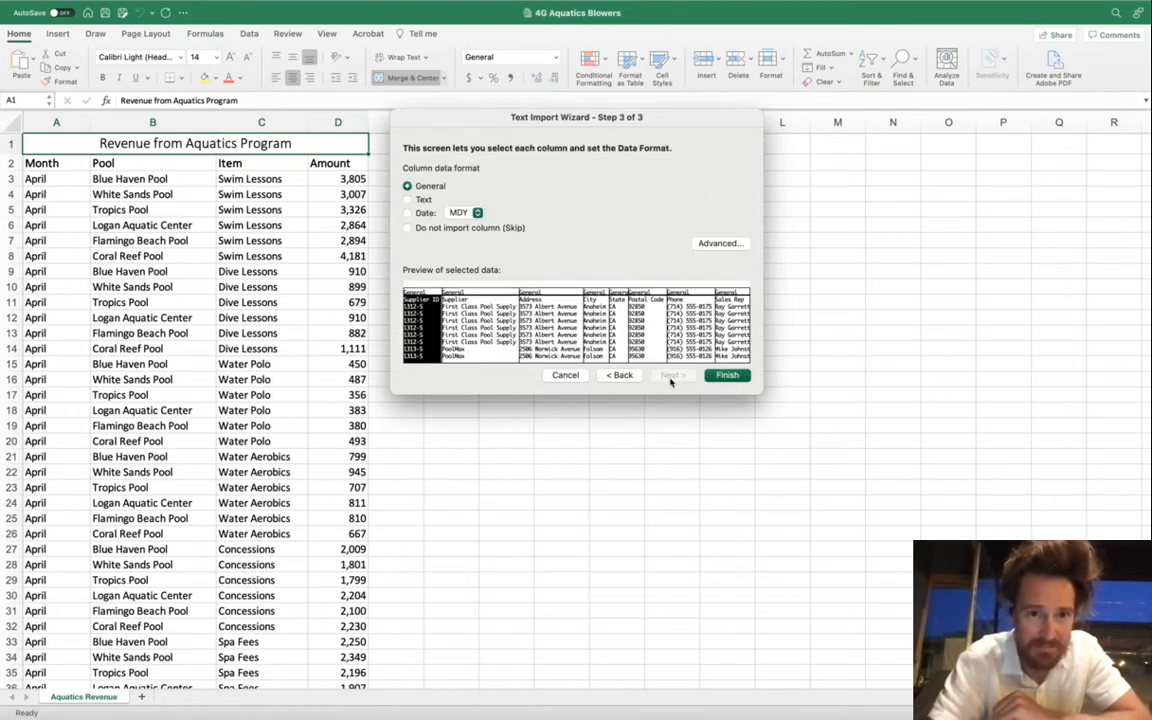
{"action": "mouse_move", "coordinate": [520, 190]}
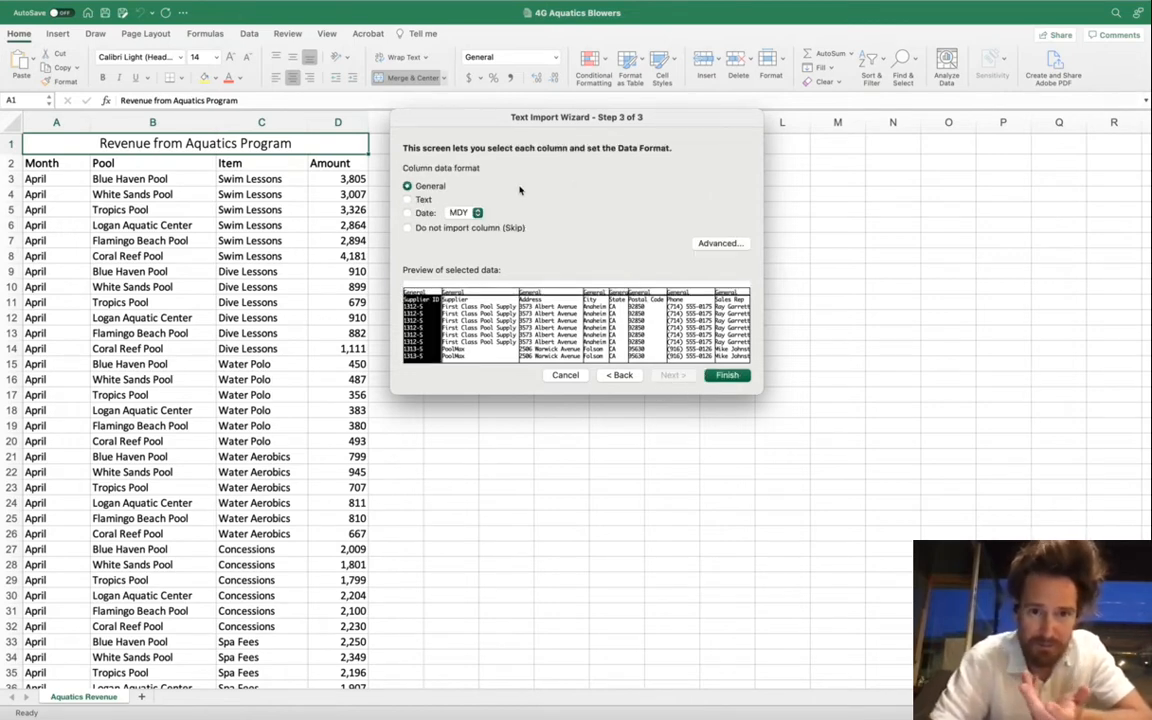
{"action": "mouse_move", "coordinate": [700, 356]}
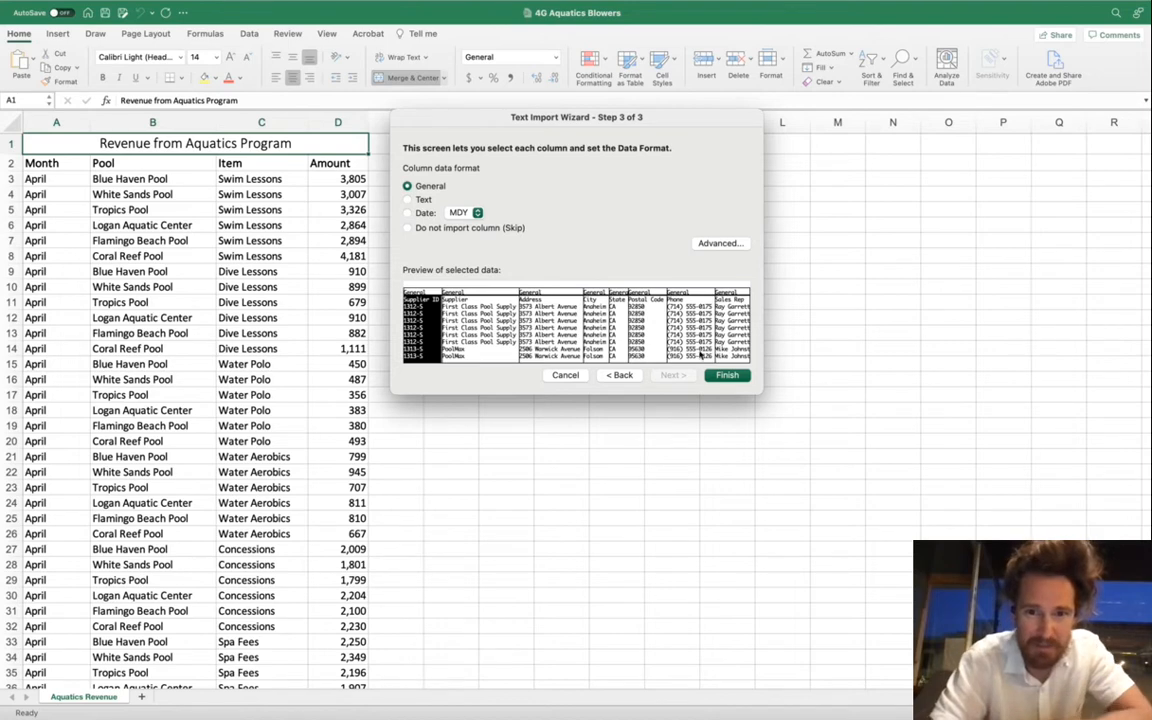
{"action": "left_click", "coordinate": [728, 376]}
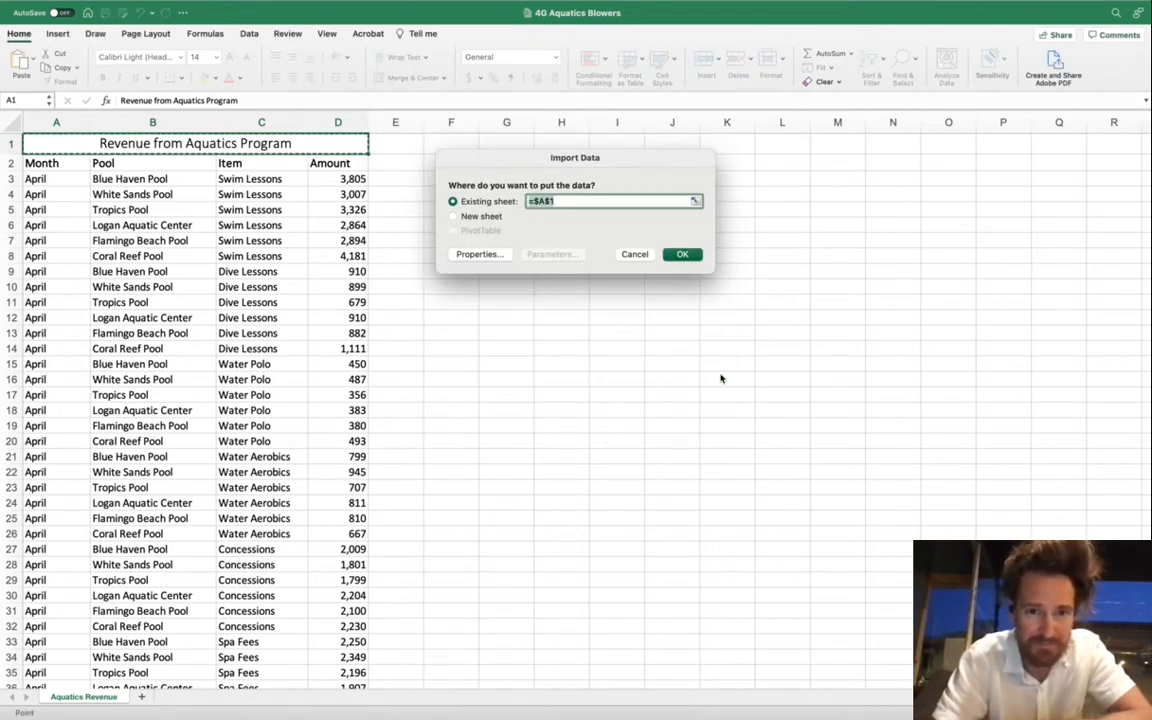
{"action": "mouse_move", "coordinate": [516, 228]}
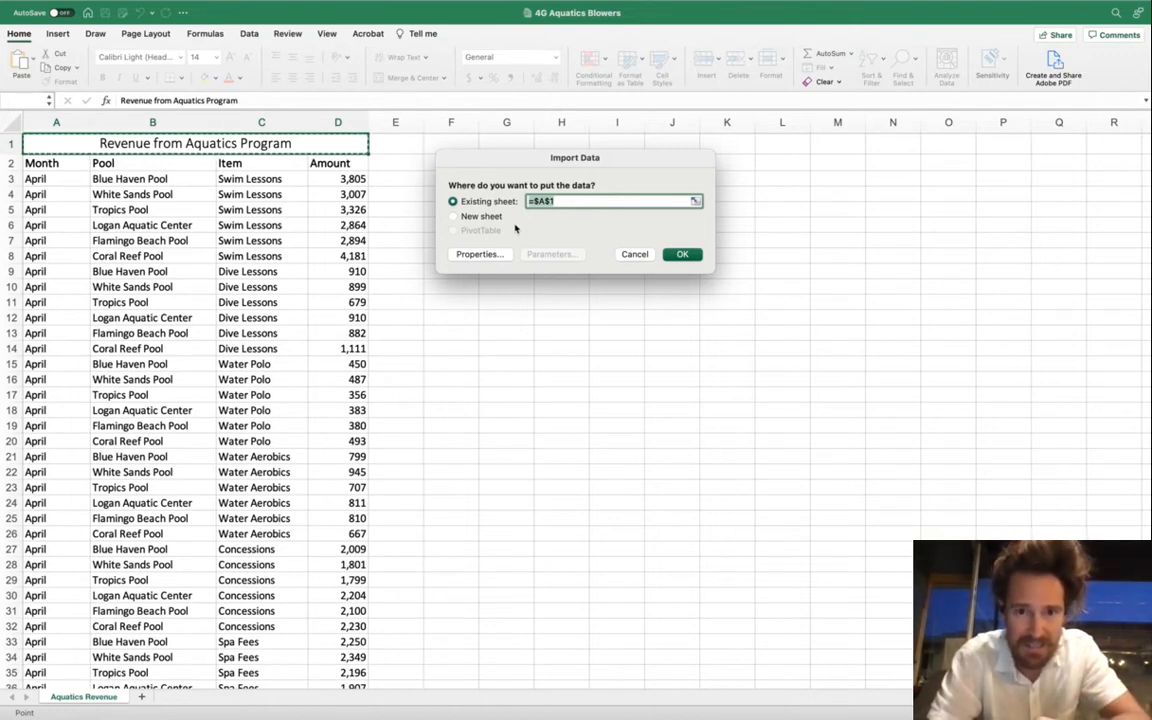
Step: Put the imported pool supplies data on a new sheet, Sheet1
{"action": "left_click", "coordinate": [452, 216]}
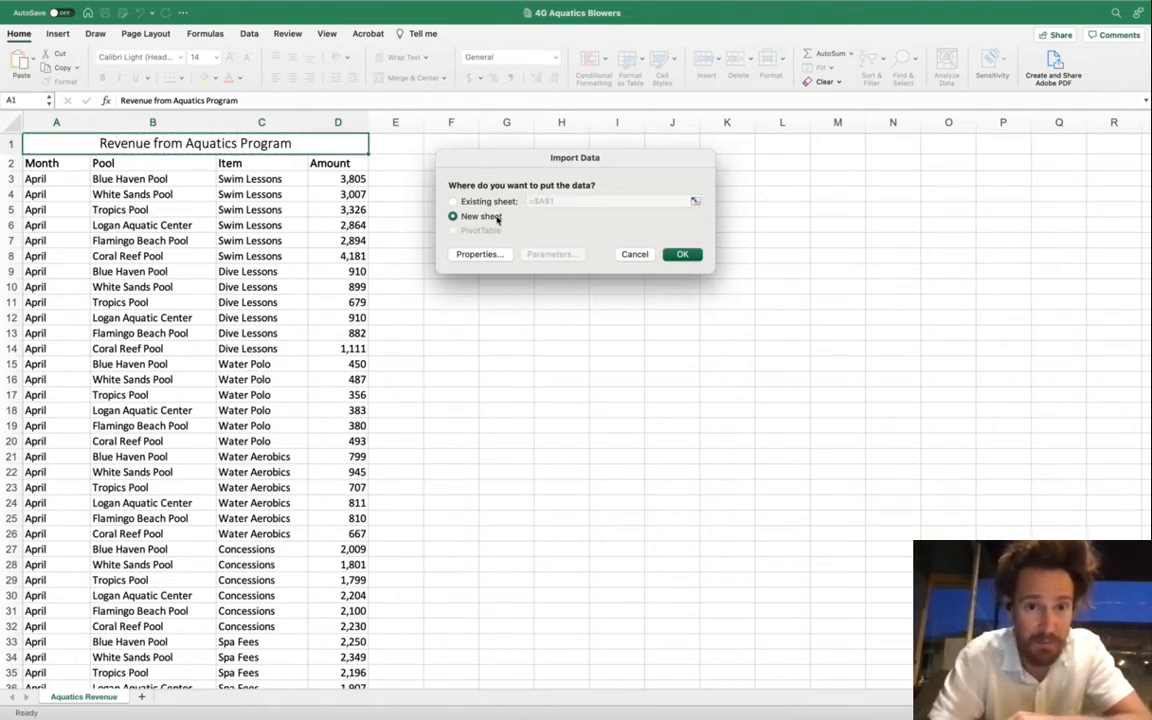
{"action": "left_click", "coordinate": [682, 254]}
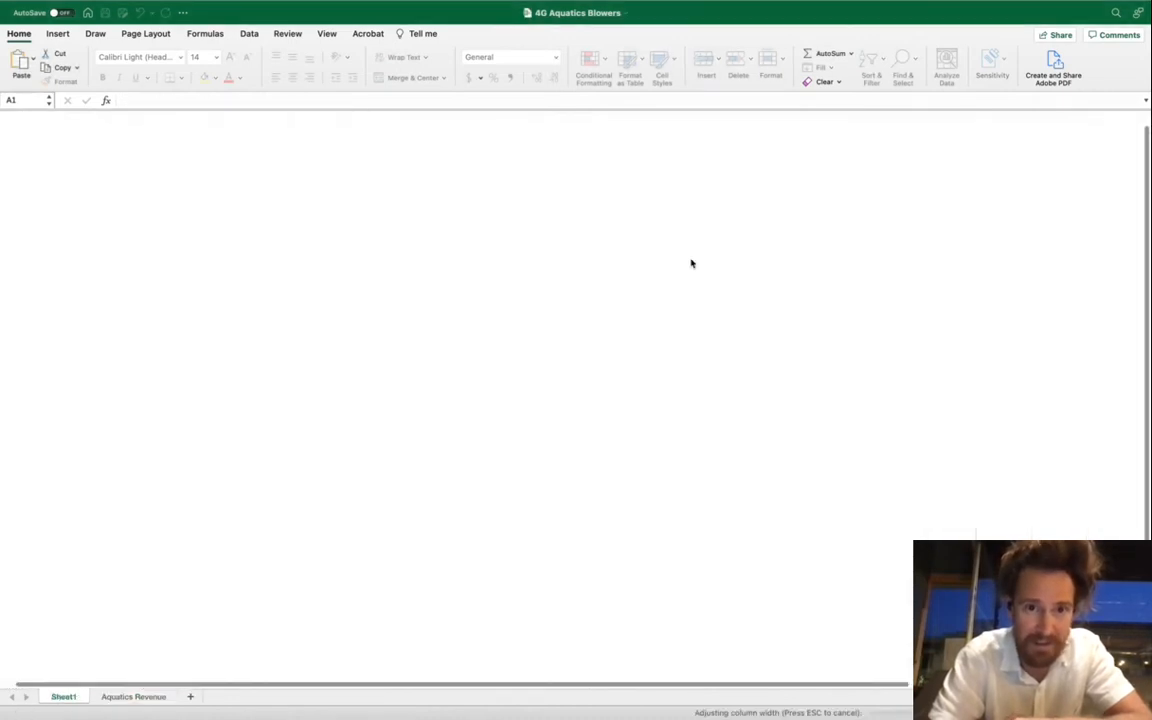